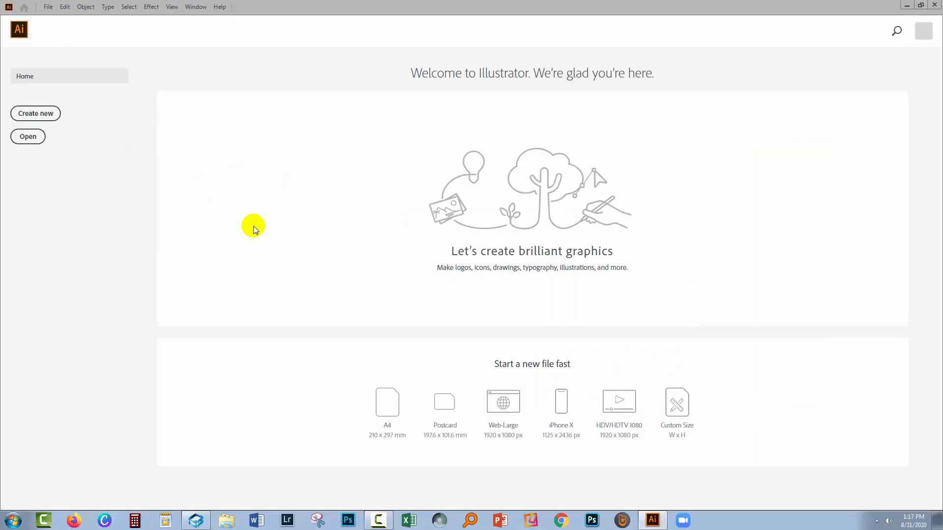
pyautogui.moveTo(8, 112)
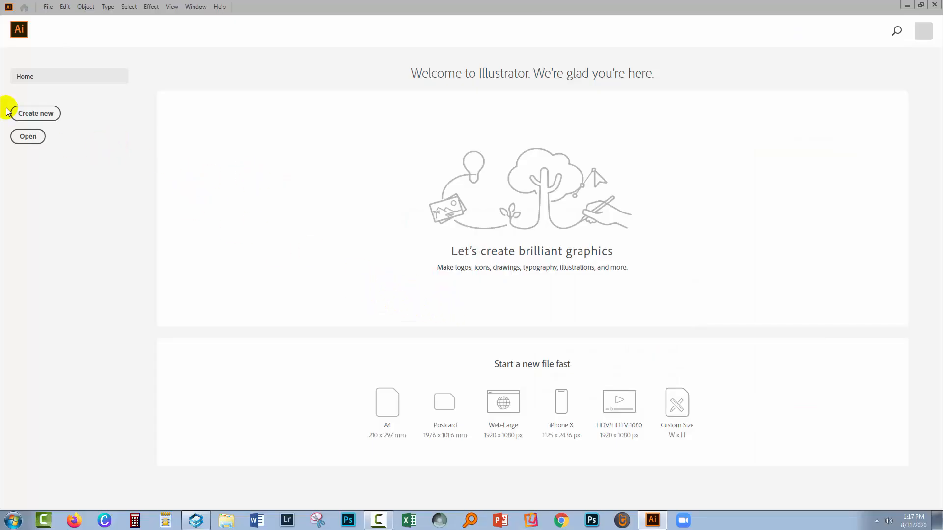
# Create a new document sized 12 by 12 with inches as its unit.
pyautogui.click(35, 113)
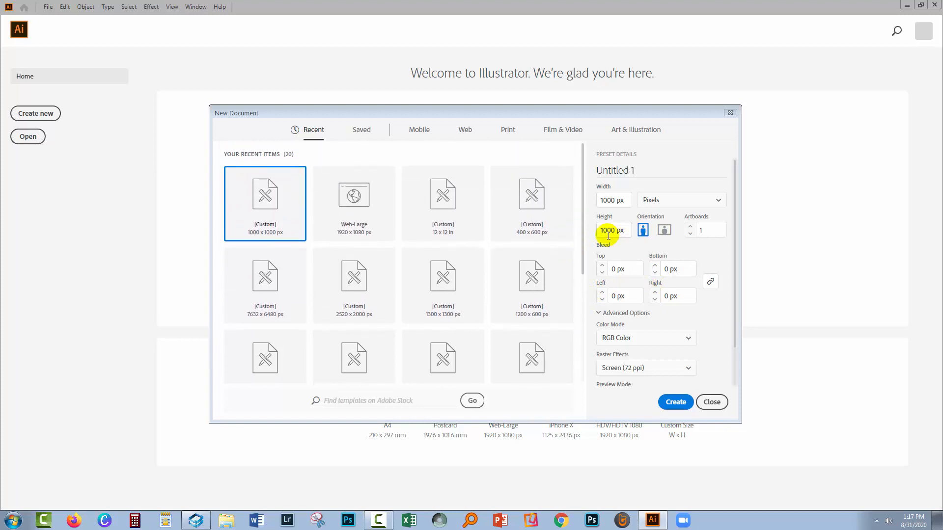
pyautogui.moveTo(444, 215)
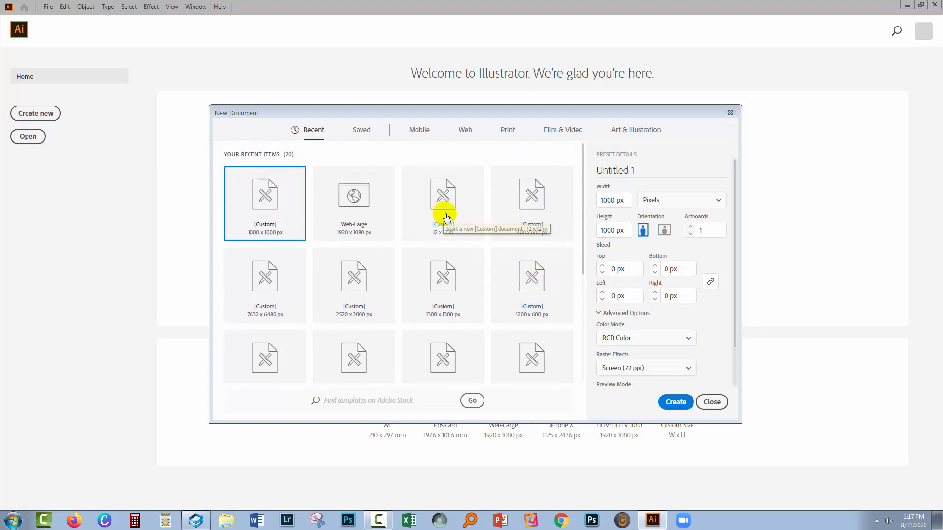
pyautogui.moveTo(481, 210)
pyautogui.write('12')
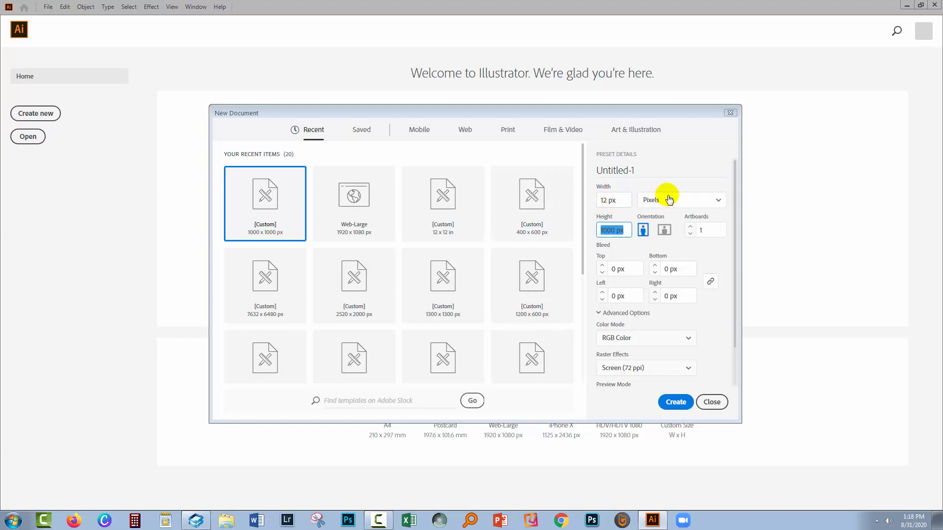
pyautogui.click(681, 199)
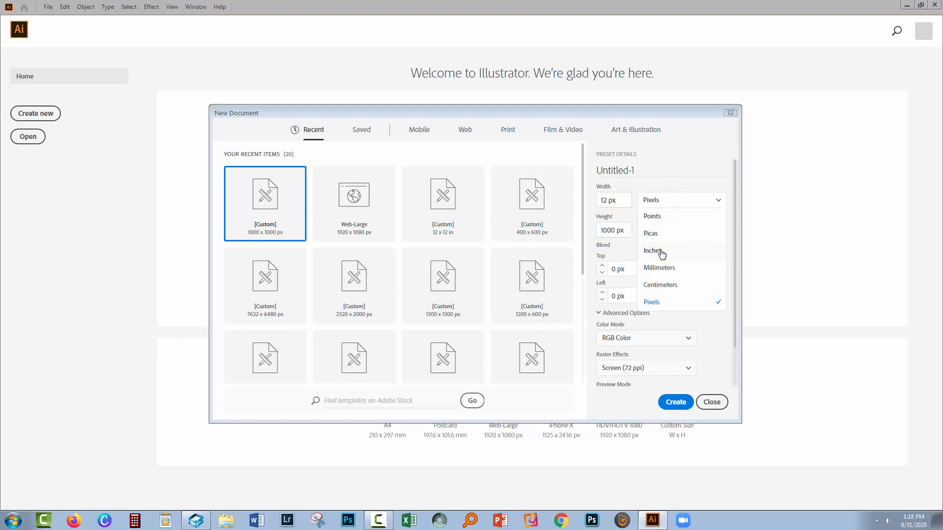
pyautogui.click(653, 250)
pyautogui.write('12')
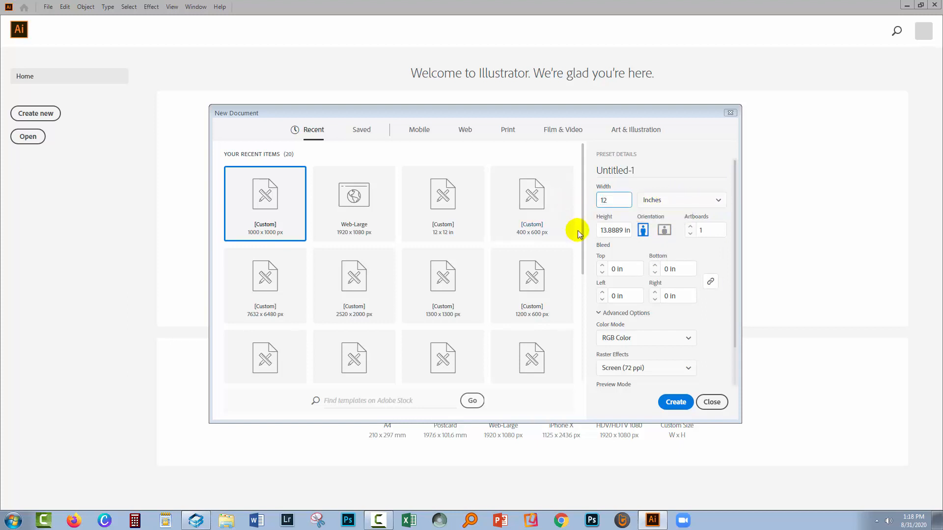
pyautogui.click(613, 230)
pyautogui.write('12')
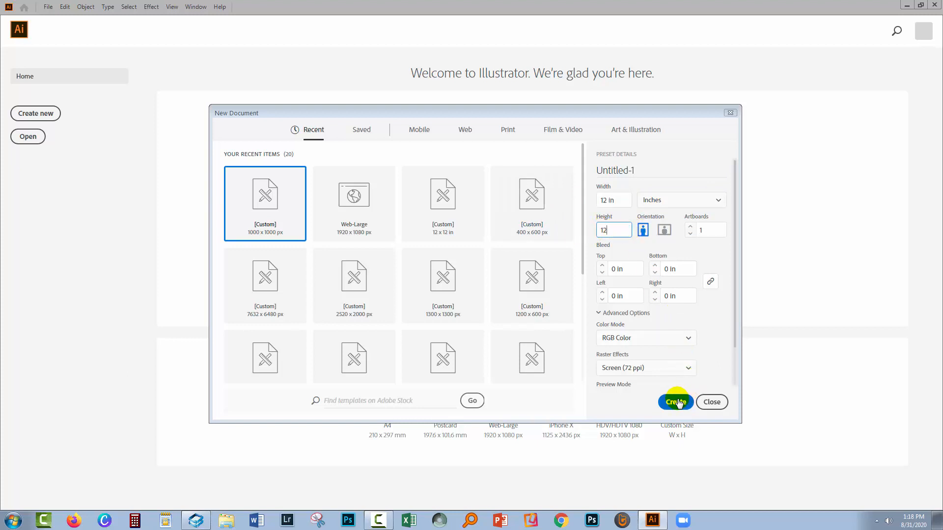
pyautogui.click(676, 402)
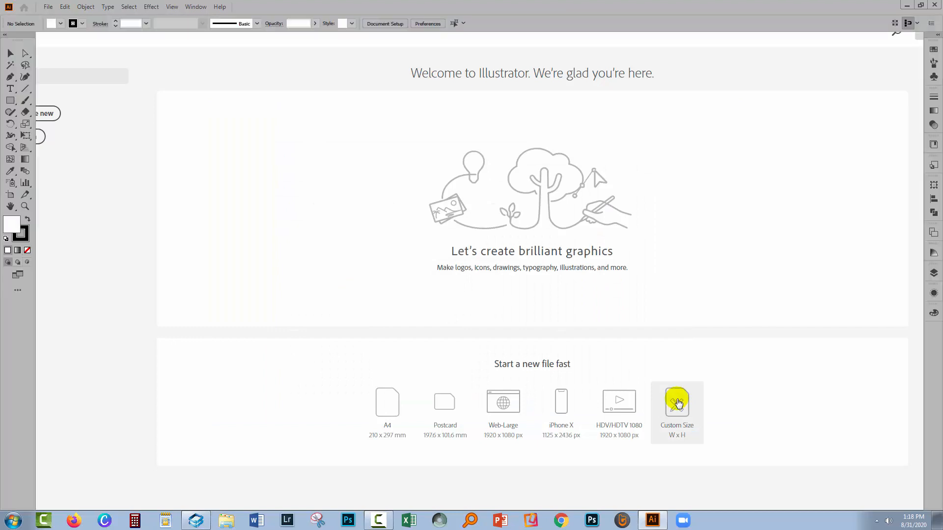
# Draw a small rectangle with the Rectangle tool in the artboard's upper-left area.
pyautogui.click(677, 405)
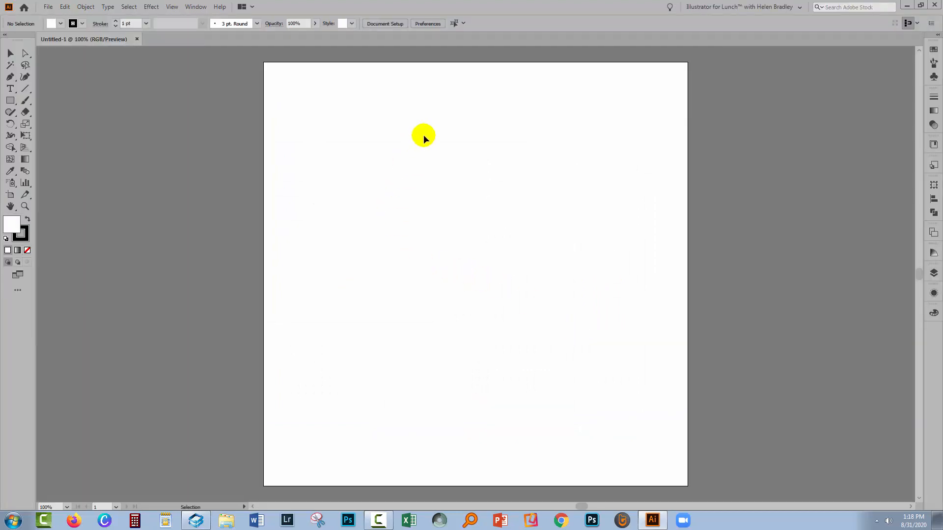
pyautogui.moveTo(368, 135)
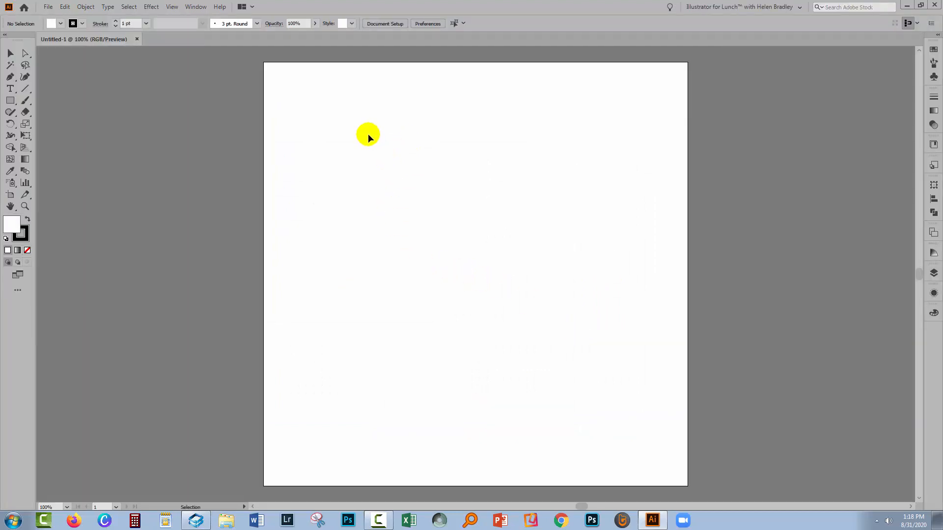
pyautogui.moveTo(342, 164)
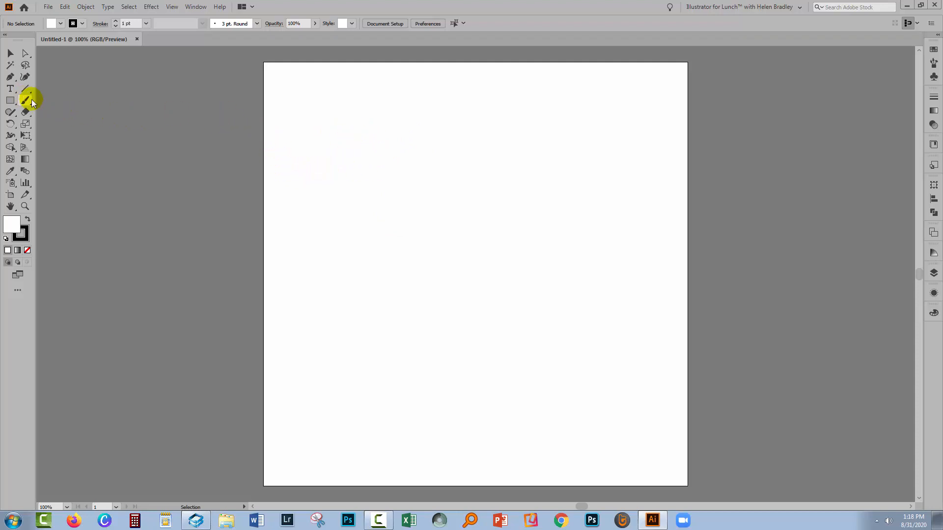
pyautogui.moveTo(361, 146); pyautogui.dragTo(361, 155)
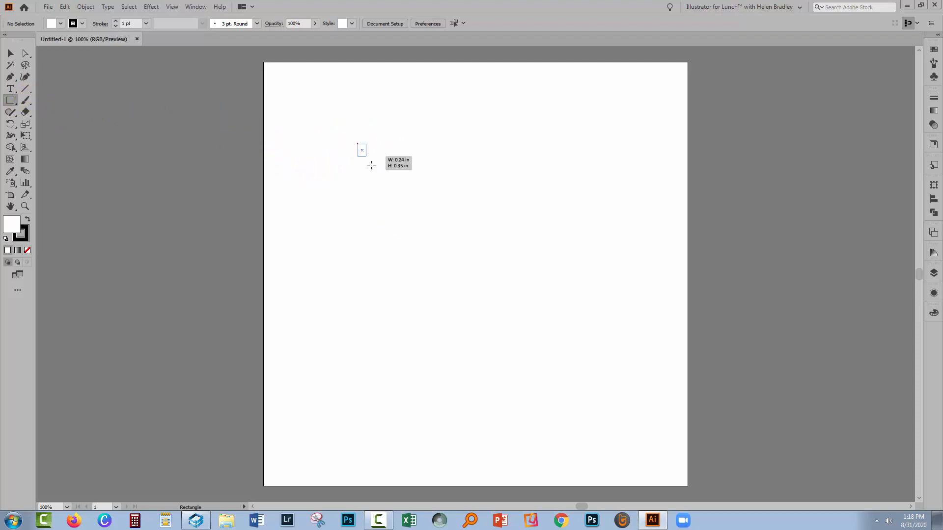
pyautogui.moveTo(360, 147); pyautogui.dragTo(412, 204)
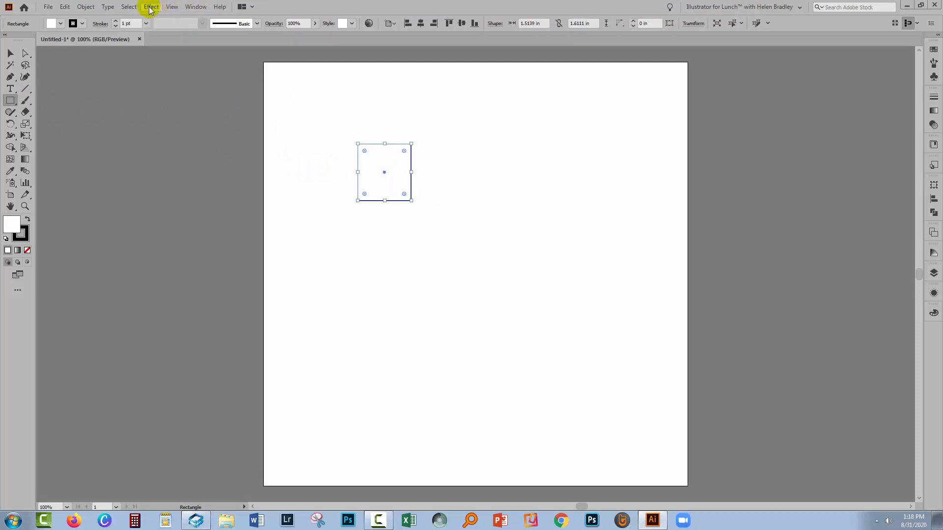
pyautogui.click(152, 7)
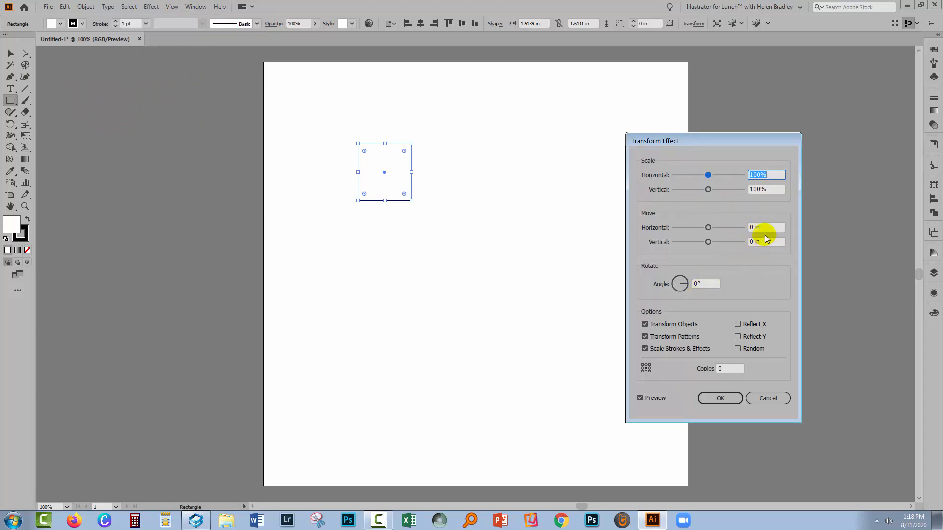
pyautogui.moveTo(734, 251)
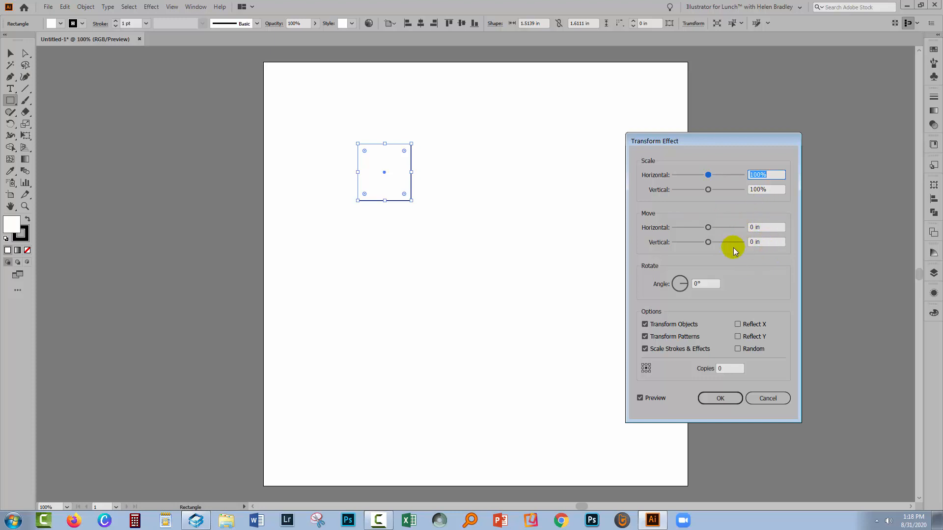
pyautogui.moveTo(632, 227)
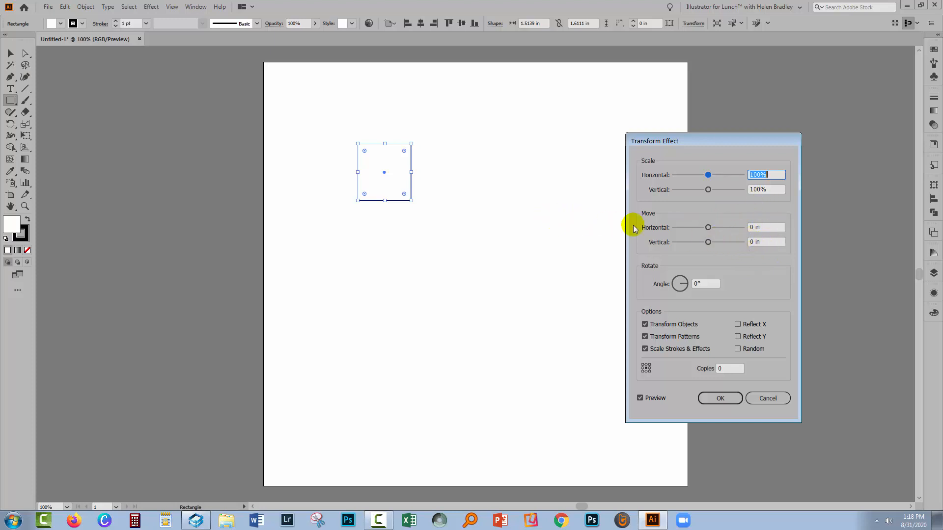
pyautogui.moveTo(450, 184)
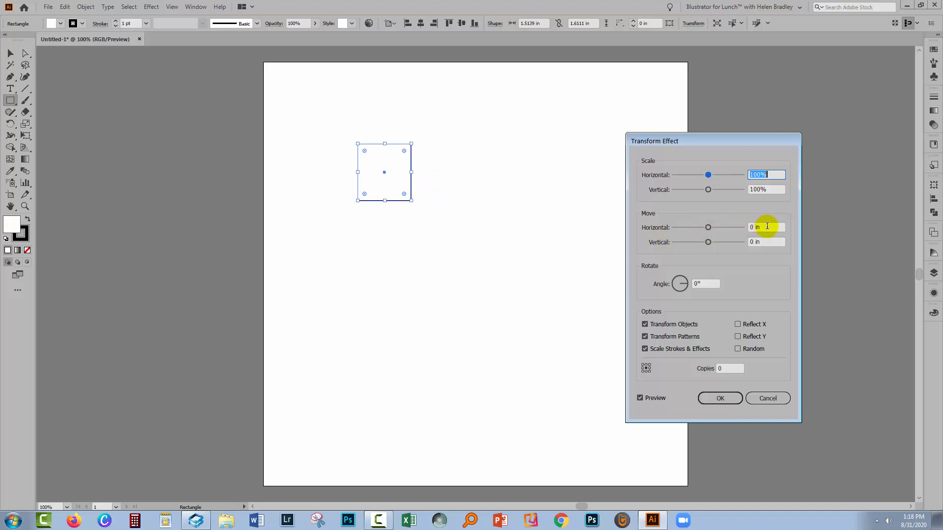
pyautogui.click(765, 226)
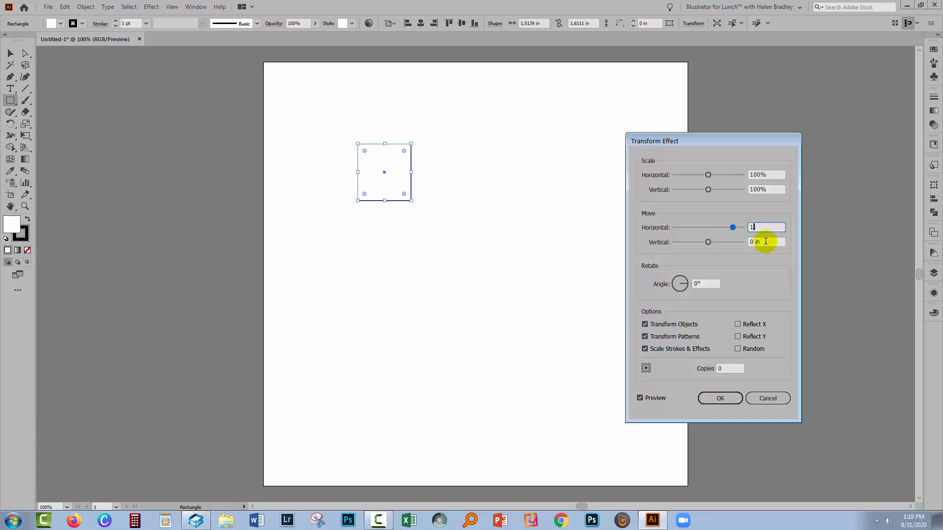
pyautogui.write('12 pt')
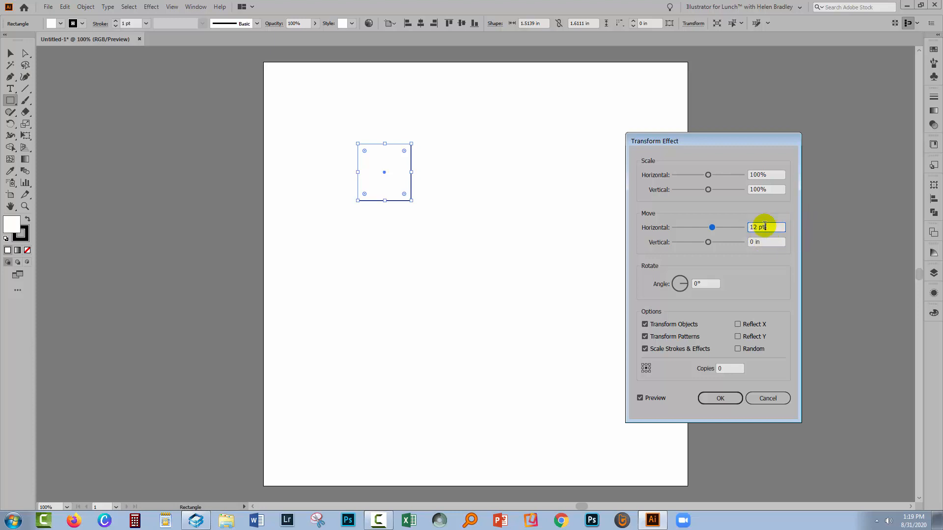
pyautogui.click(764, 241)
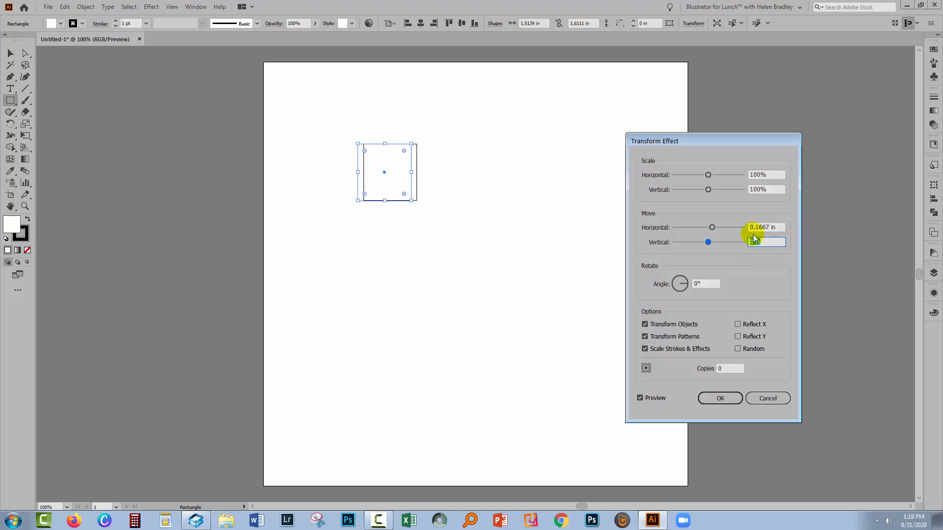
pyautogui.click(766, 242)
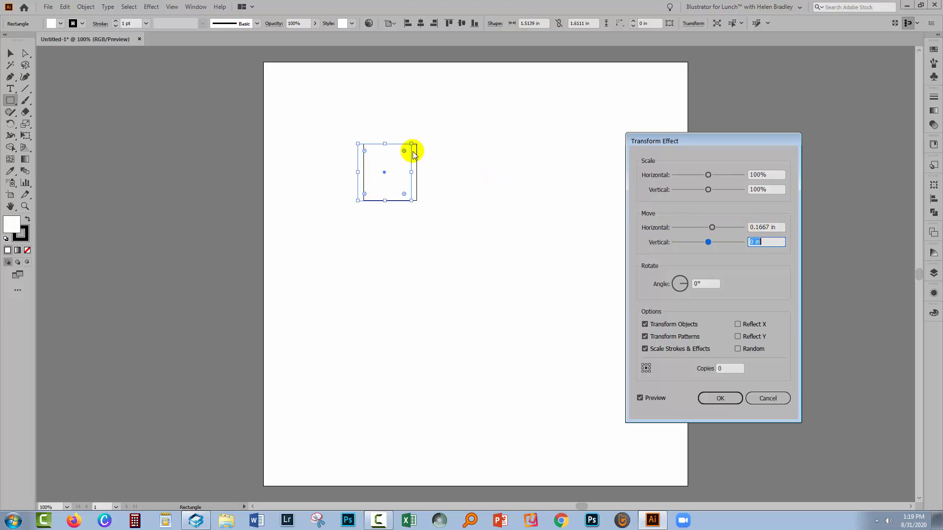
pyautogui.moveTo(294, 165)
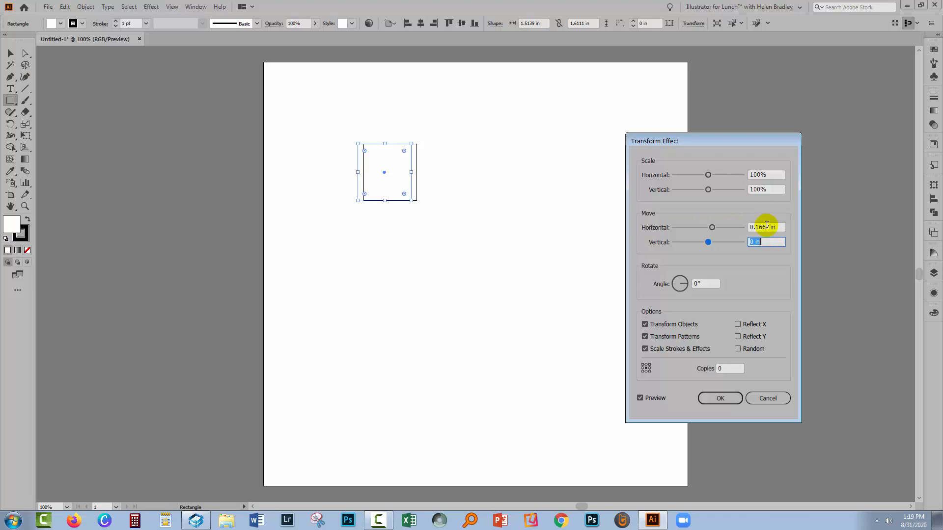
pyautogui.write('1')
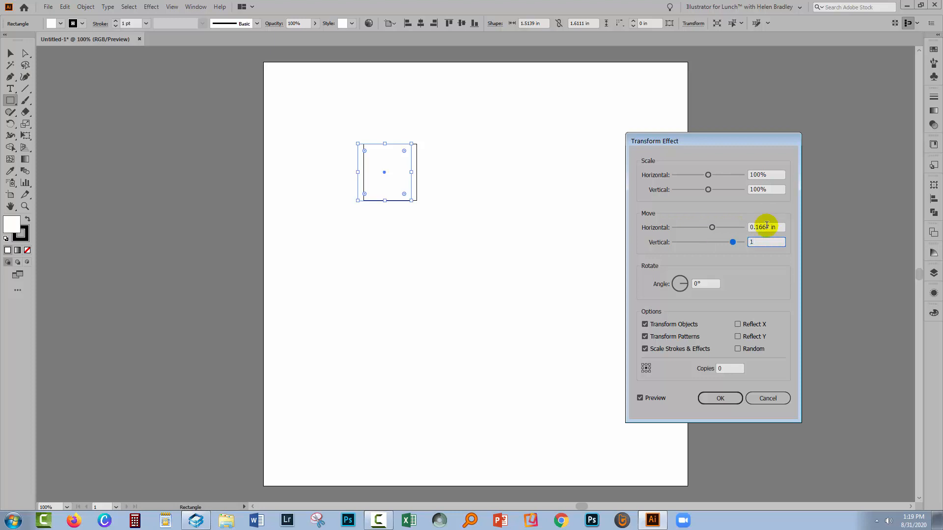
pyautogui.write('100 pt')
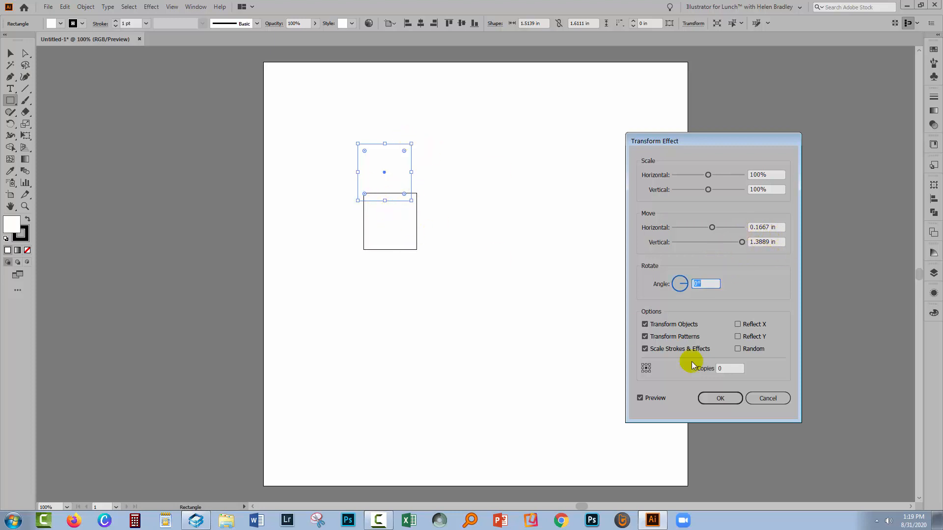
pyautogui.click(767, 397)
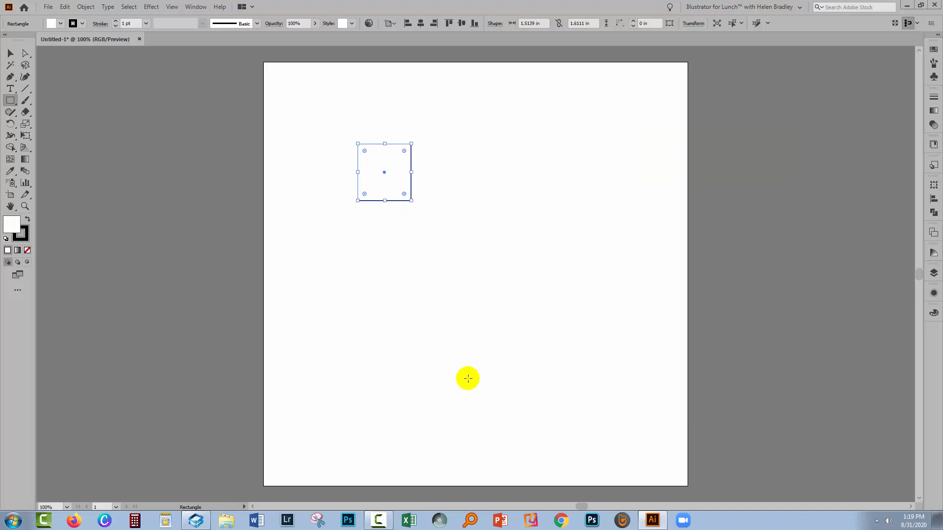
# Deselect, then switch the Document Setup units from inches to pixels.
pyautogui.click(10, 53)
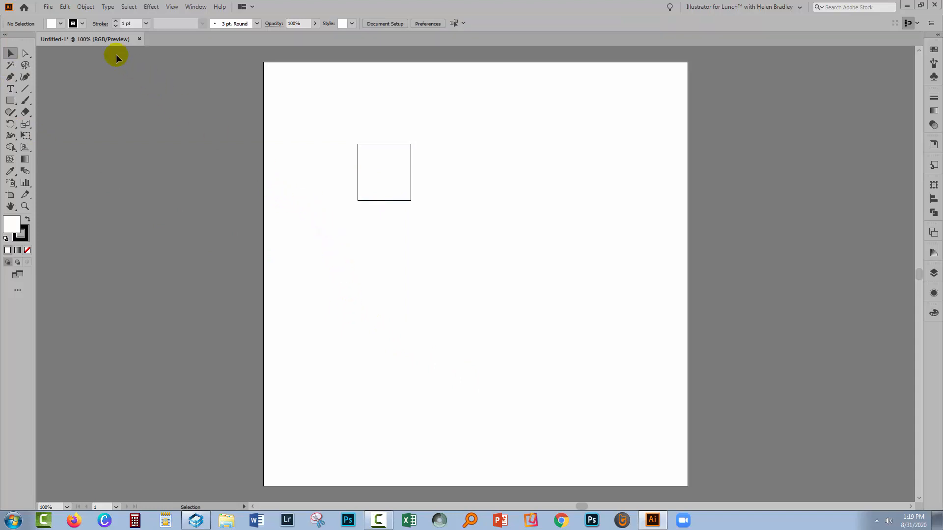
pyautogui.click(47, 7)
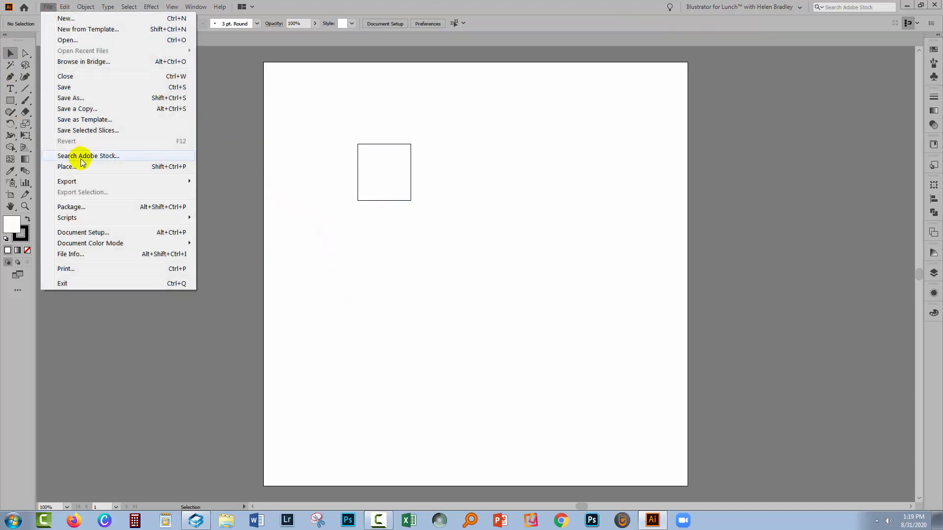
pyautogui.moveTo(82, 231)
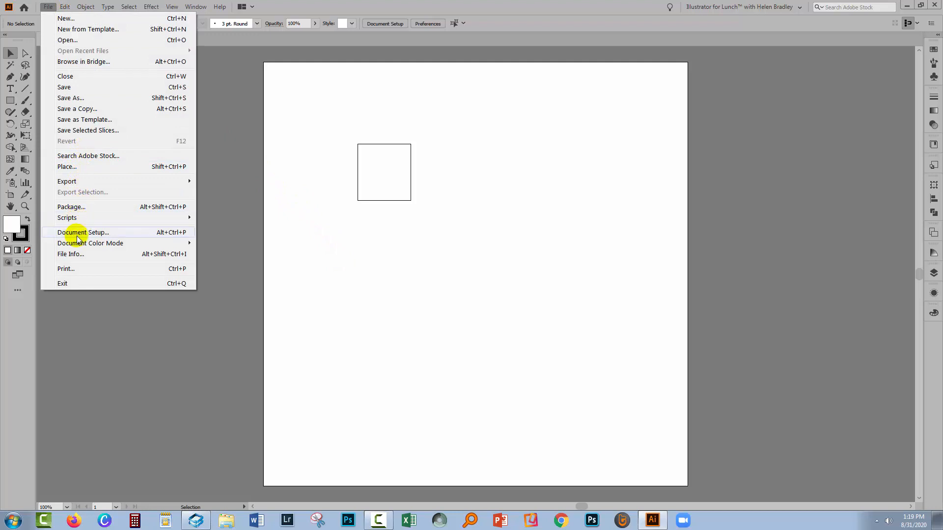
pyautogui.click(82, 232)
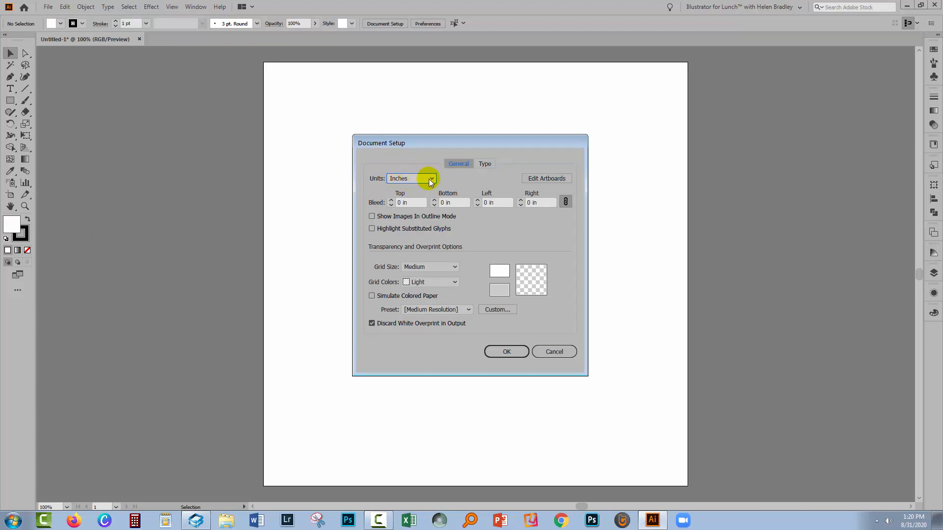
pyautogui.click(411, 179)
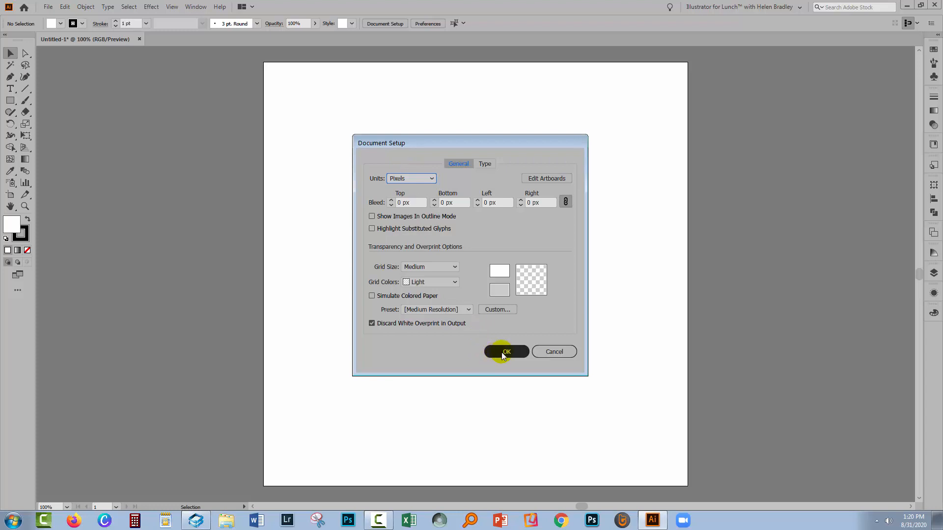
pyautogui.click(505, 351)
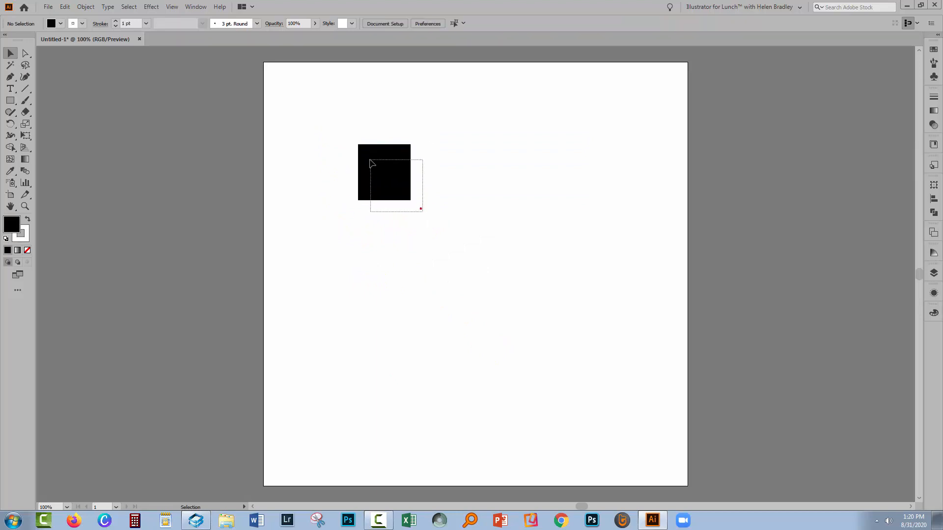
pyautogui.click(151, 7)
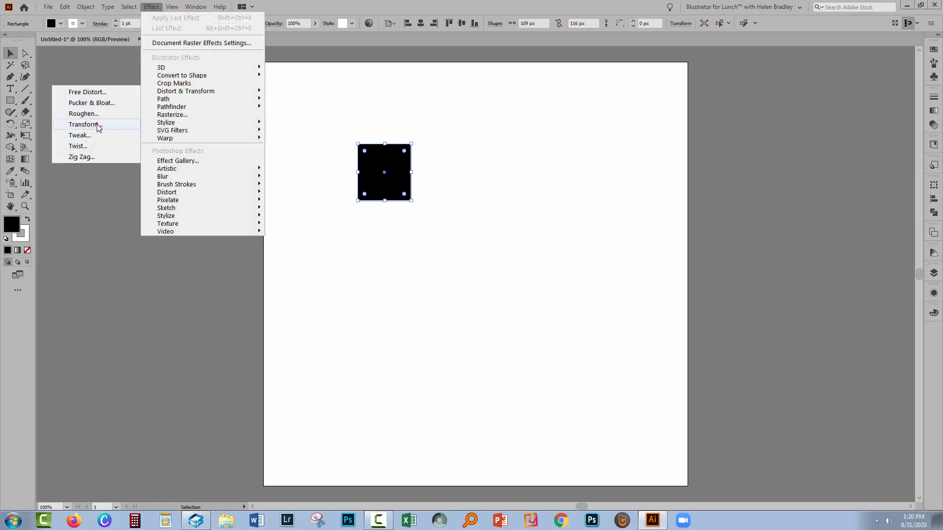
pyautogui.click(82, 124)
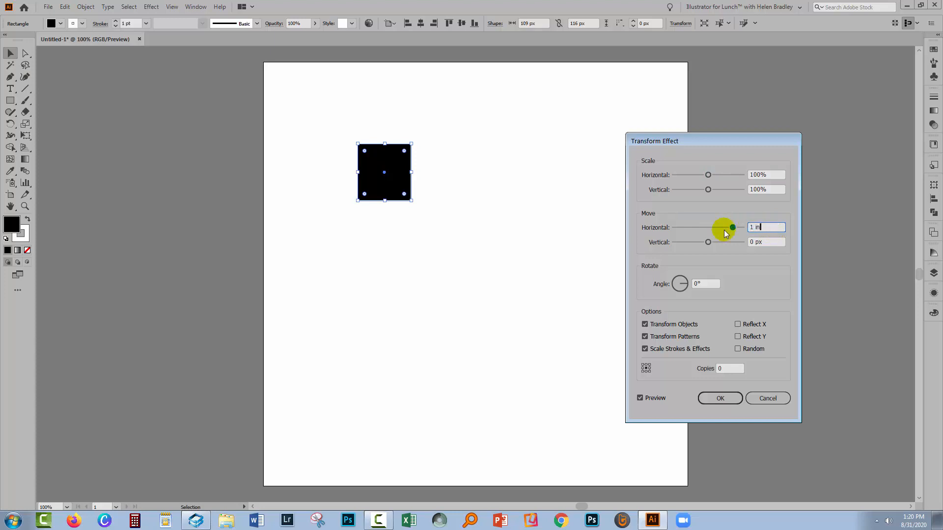
pyautogui.click(766, 241)
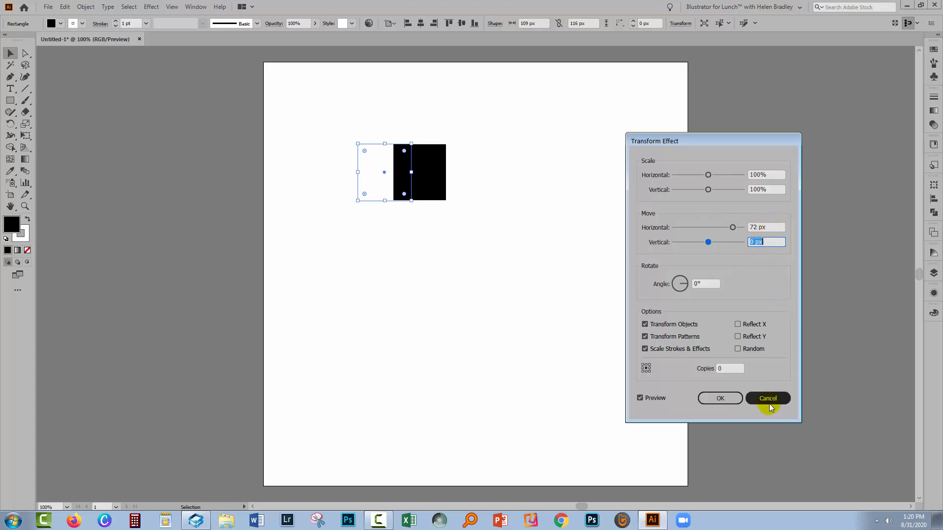
pyautogui.click(767, 398)
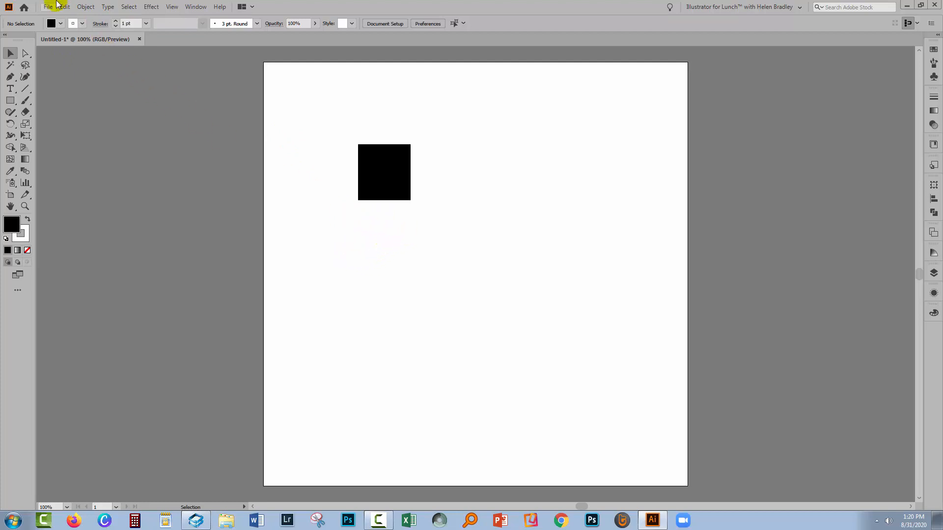
# Set the General and Stroke unit preferences to pixels and apply them.
pyautogui.click(47, 7)
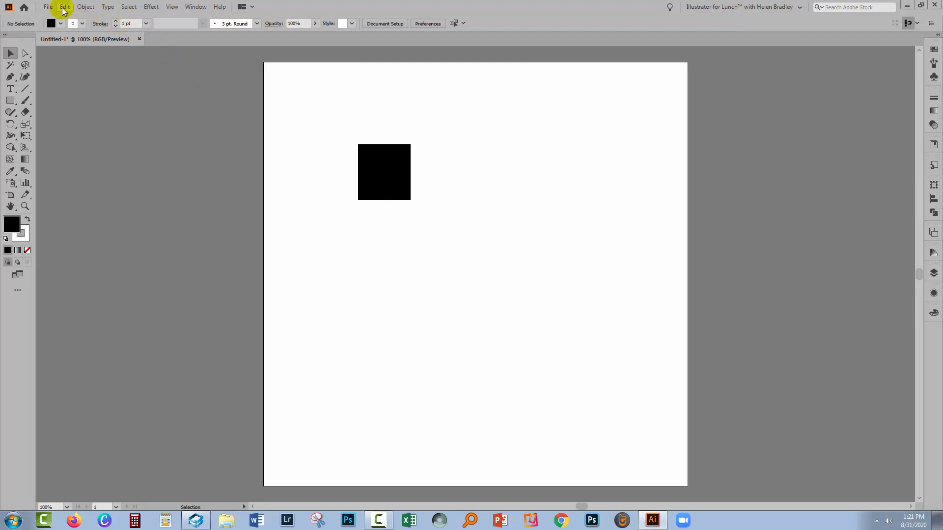
pyautogui.click(65, 7)
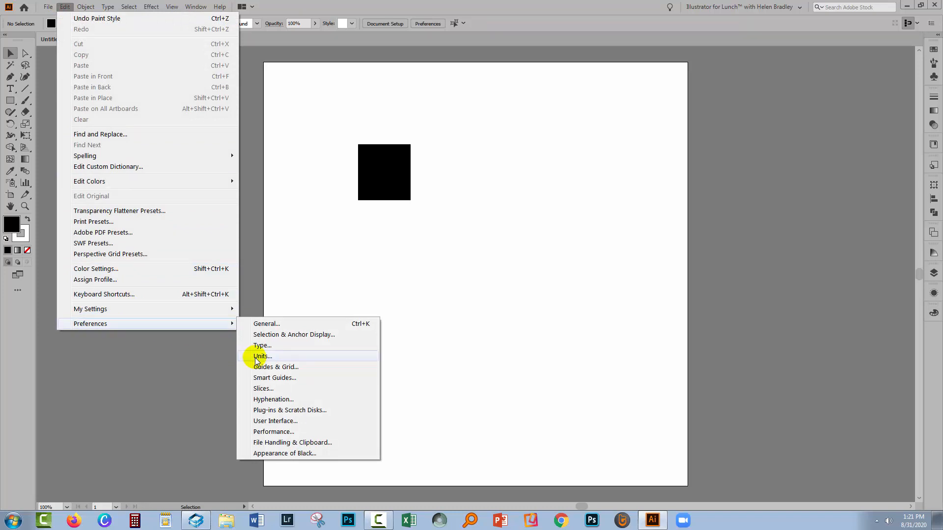
pyautogui.click(261, 355)
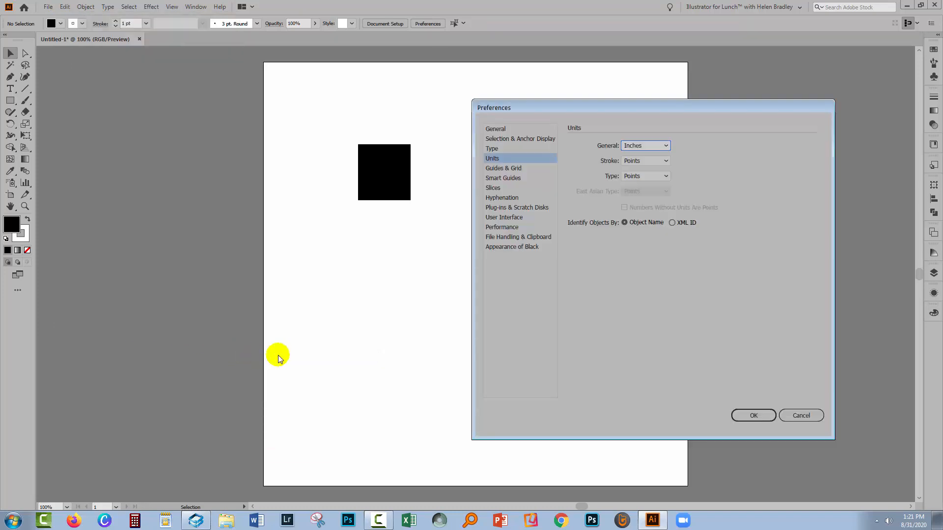
pyautogui.moveTo(610, 136)
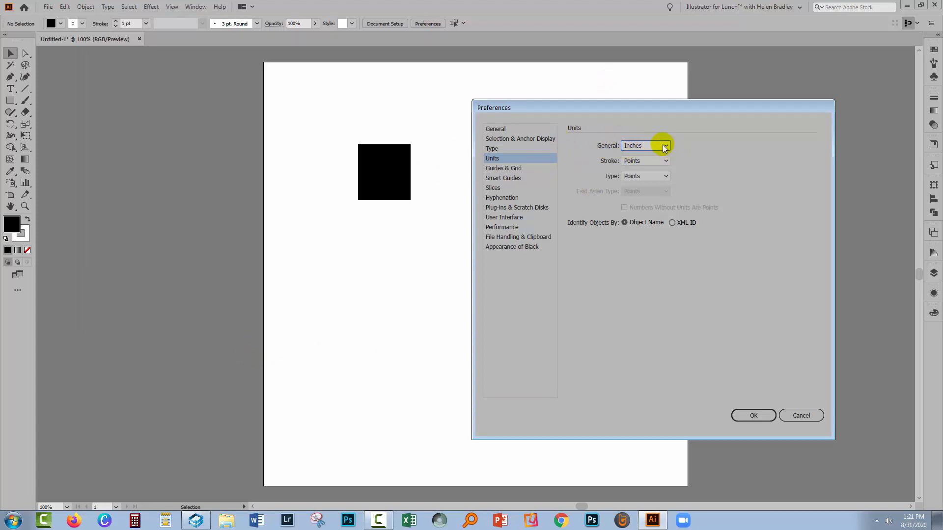
pyautogui.click(644, 146)
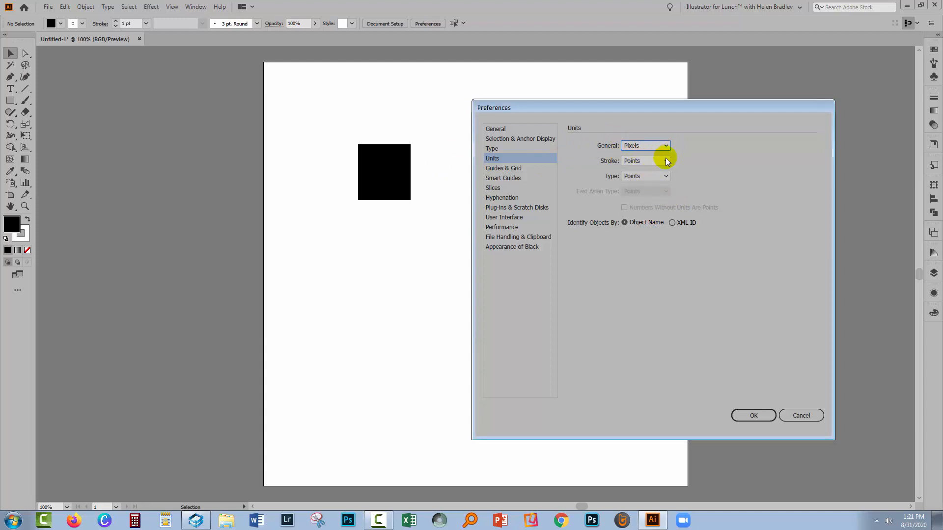
pyautogui.click(645, 160)
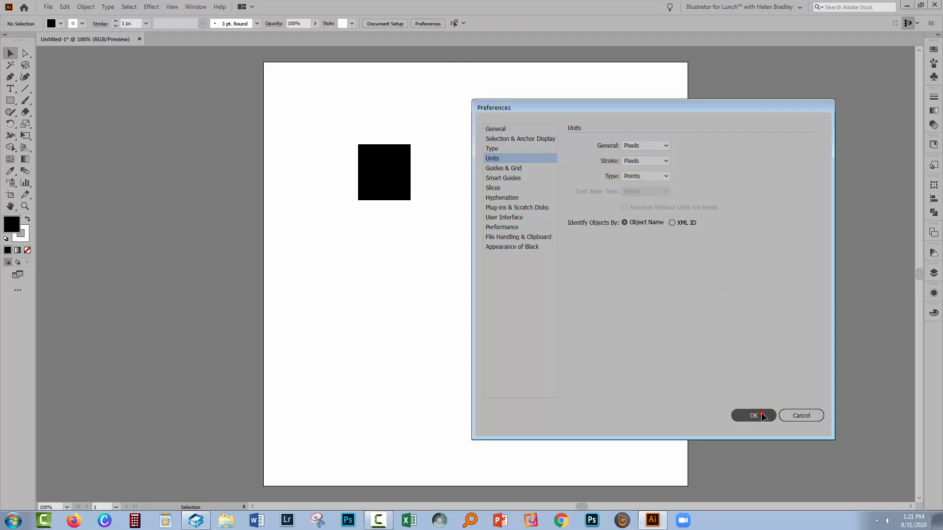
pyautogui.click(753, 415)
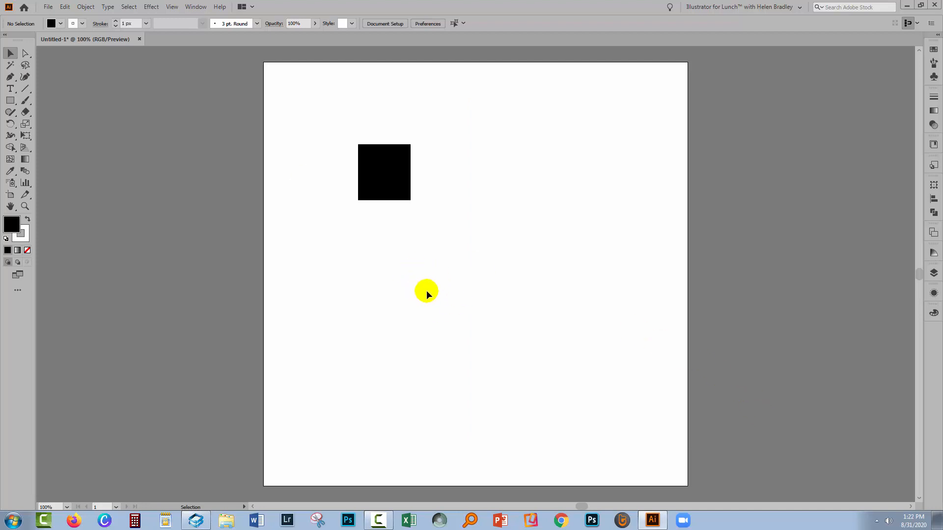
pyautogui.moveTo(429, 287)
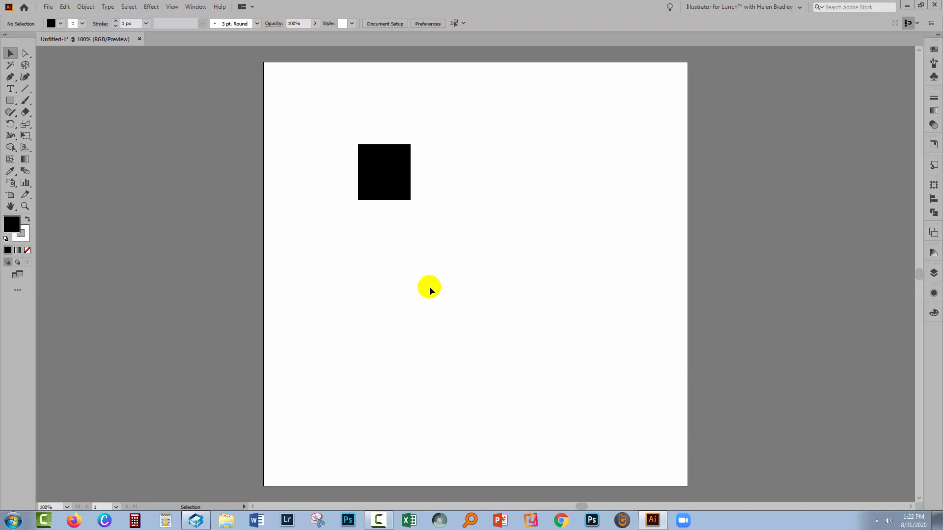
# Create a second document from the recent 1000 x 1000 px preset.
pyautogui.click(47, 6)
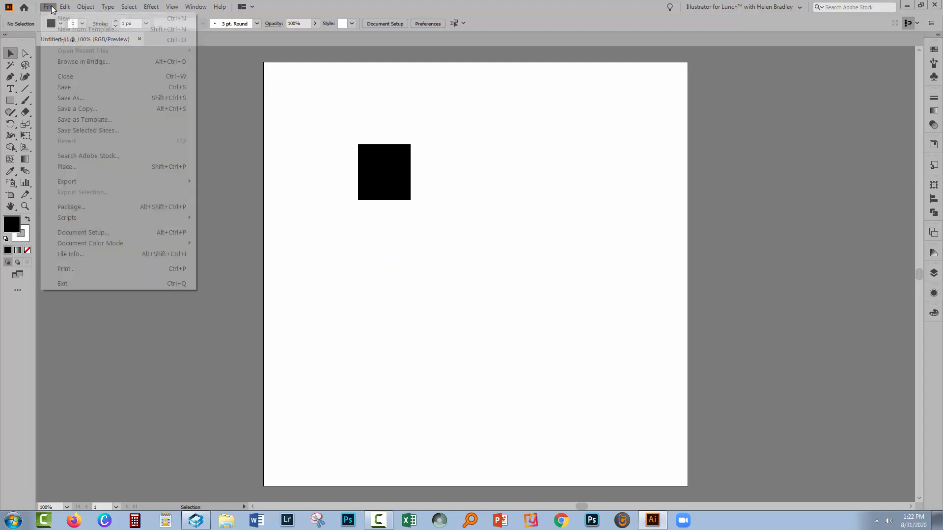
pyautogui.click(63, 18)
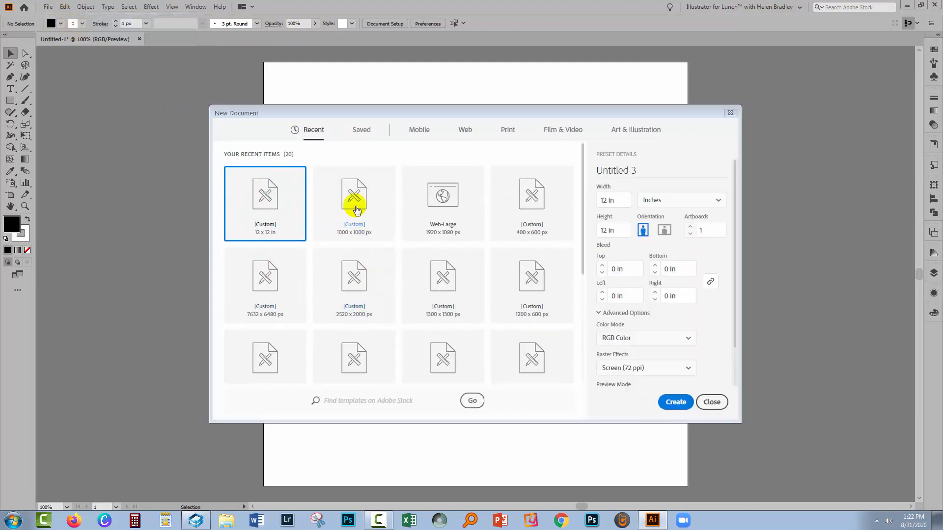
pyautogui.click(353, 202)
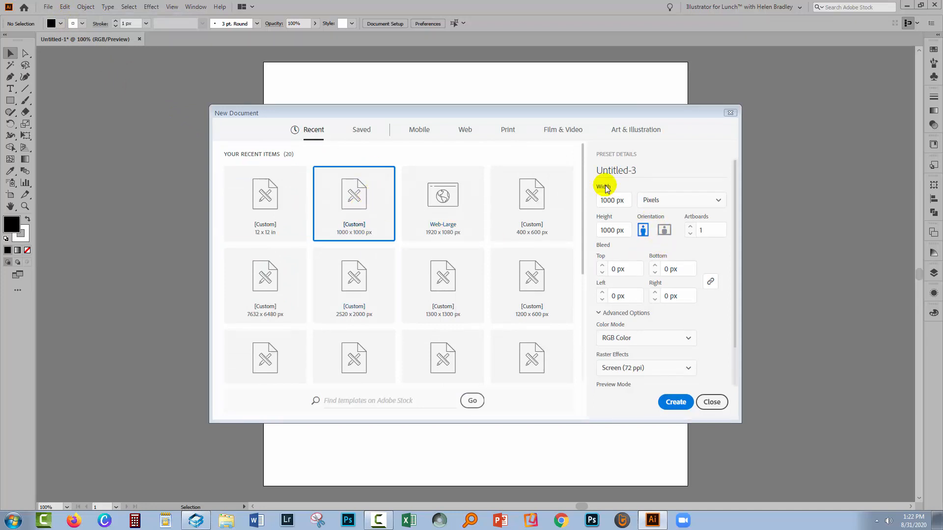
pyautogui.click(675, 402)
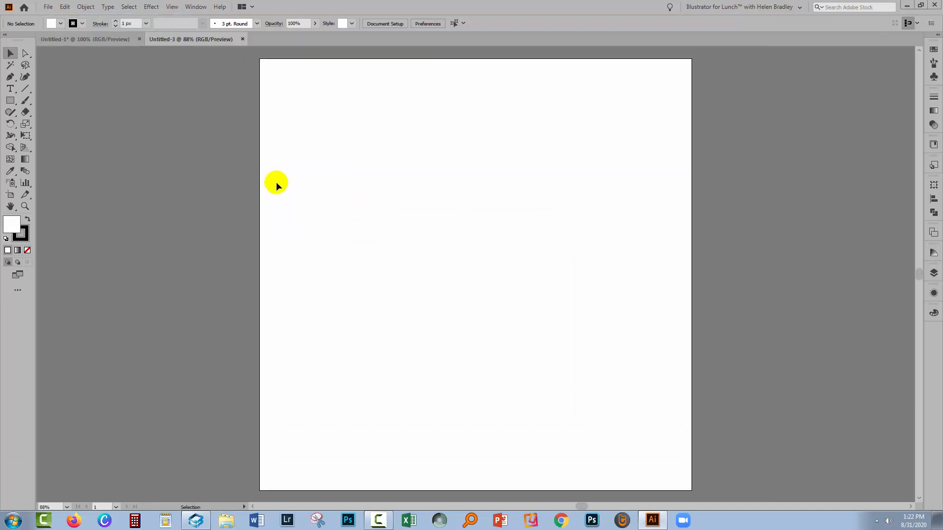
# Bring up the Units preferences to check which unit the new document uses.
pyautogui.click(65, 7)
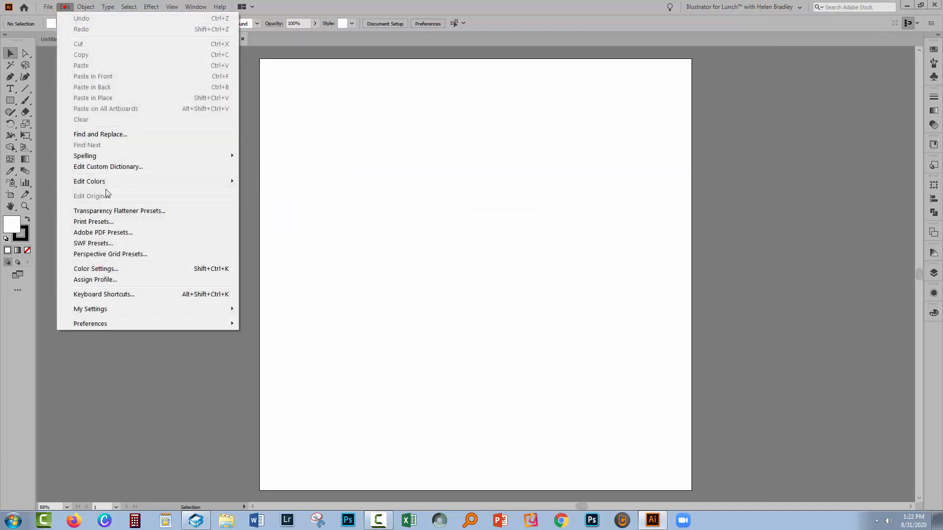
pyautogui.moveTo(90, 323)
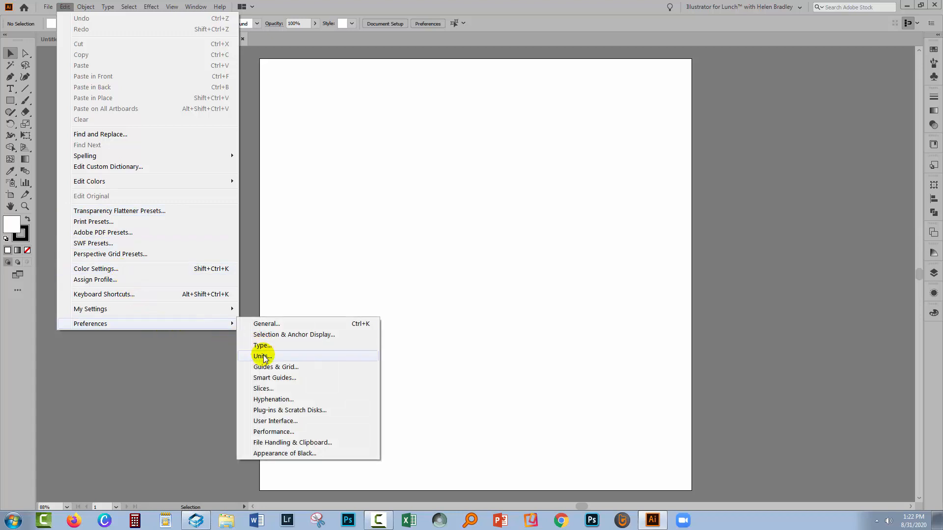
pyautogui.click(261, 355)
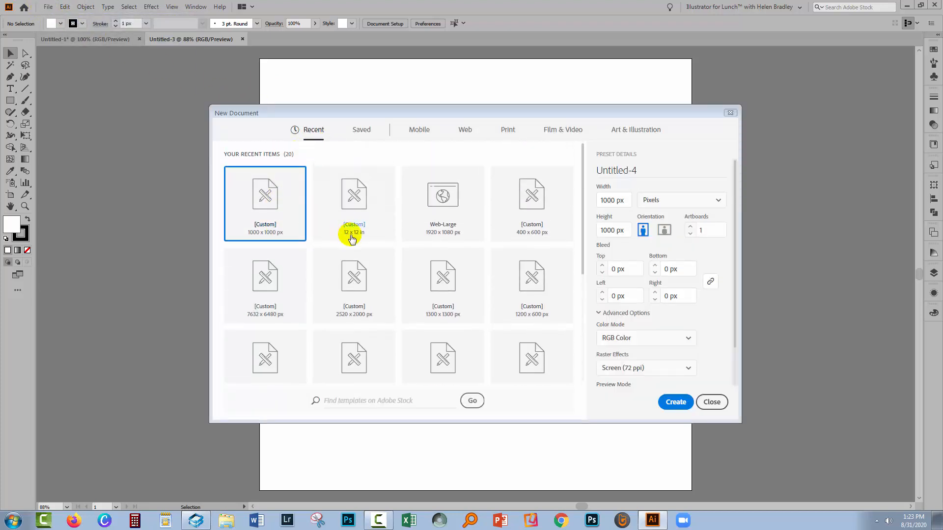
# Create a third document from the recent 12 x 12 in preset.
pyautogui.click(354, 203)
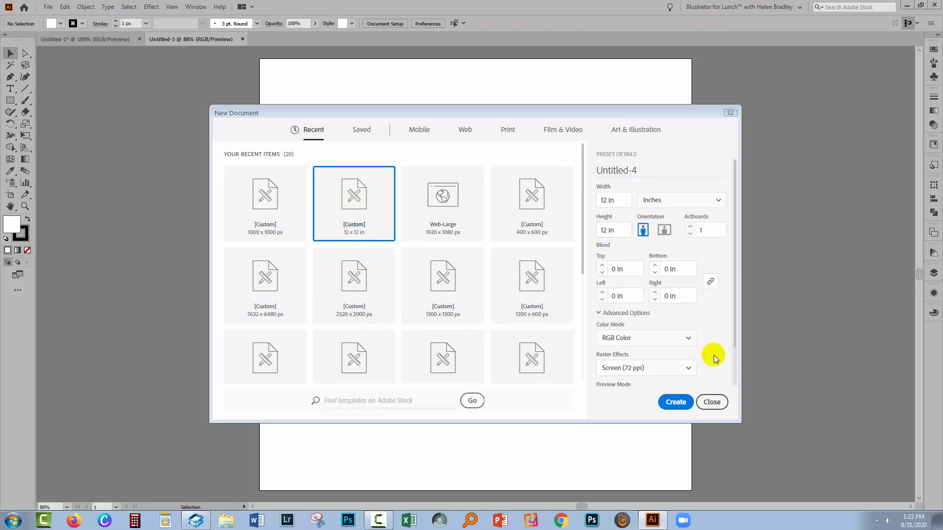
pyautogui.click(674, 402)
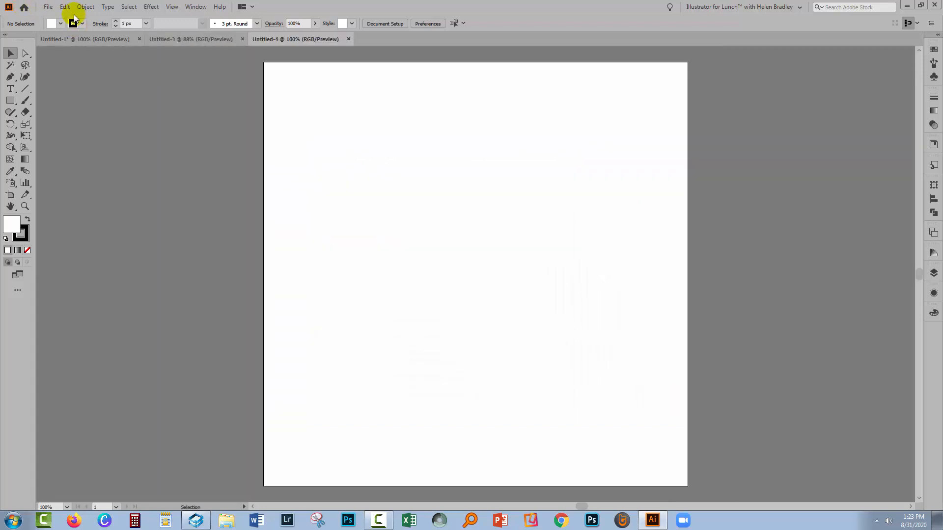
# View the Units preferences showing inches, then cancel without changes.
pyautogui.click(65, 7)
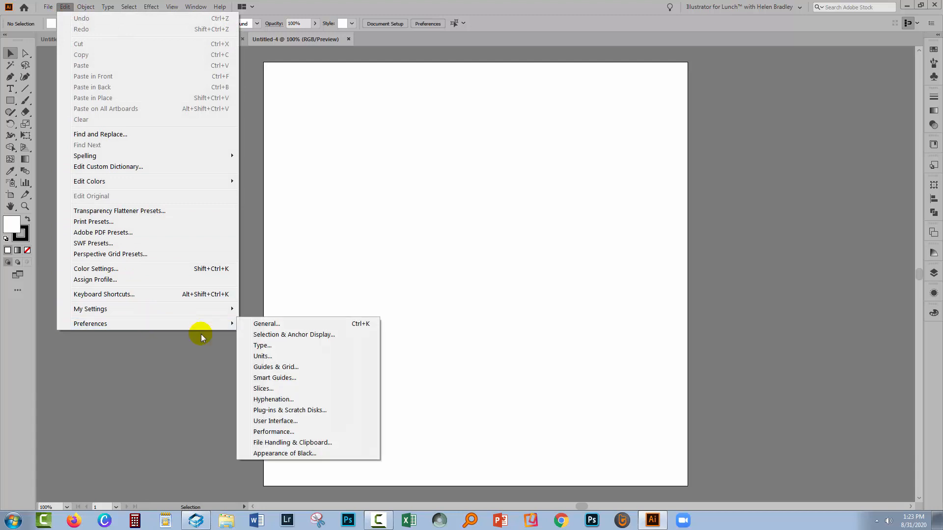
pyautogui.click(262, 355)
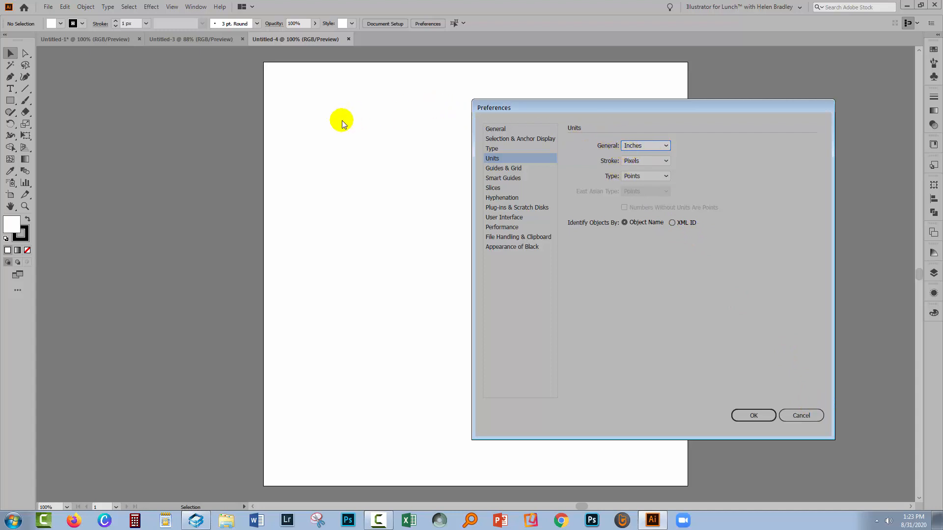
pyautogui.moveTo(337, 159)
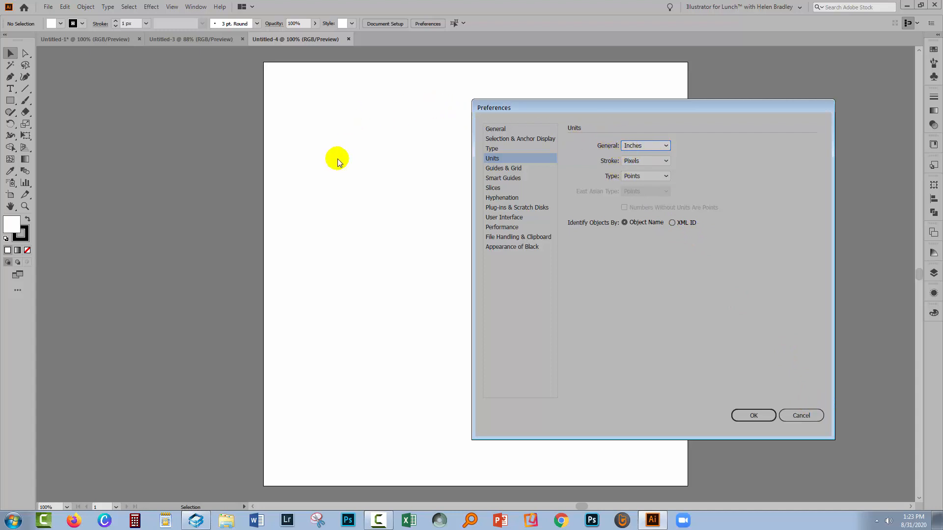
pyautogui.moveTo(362, 166)
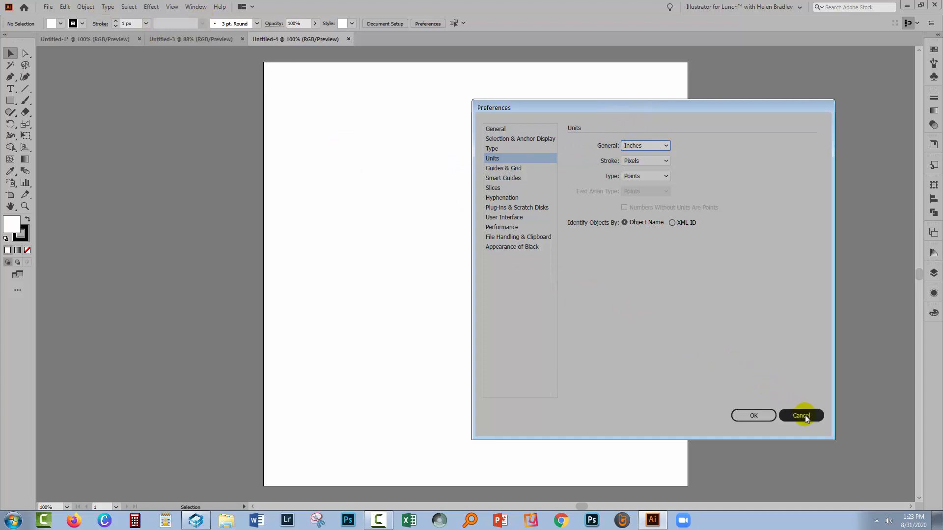
pyautogui.click(801, 415)
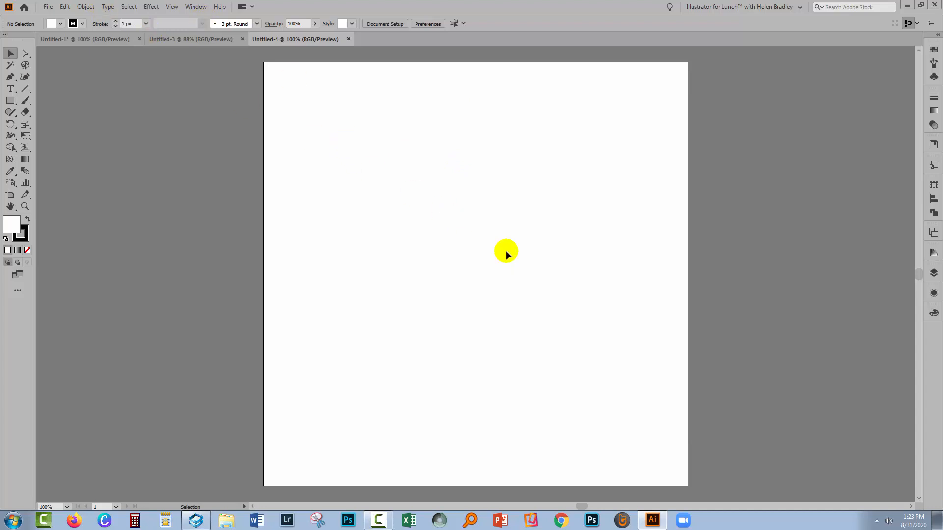